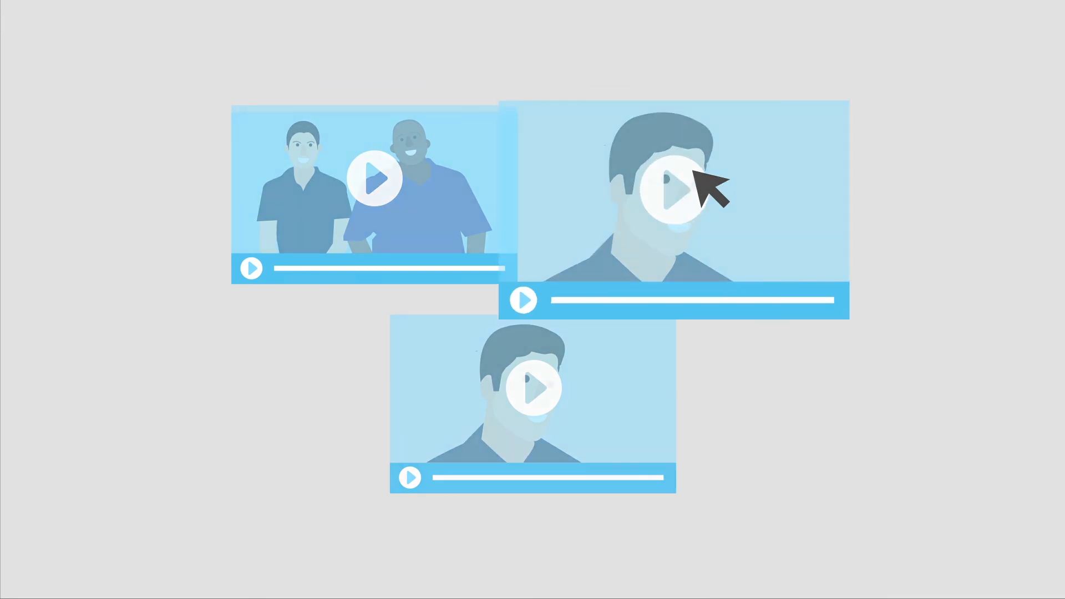
Step: Play the bottom thumbnail's laughing interview outtake with the Kidney Research clapperboard, enlarged
click(673, 192)
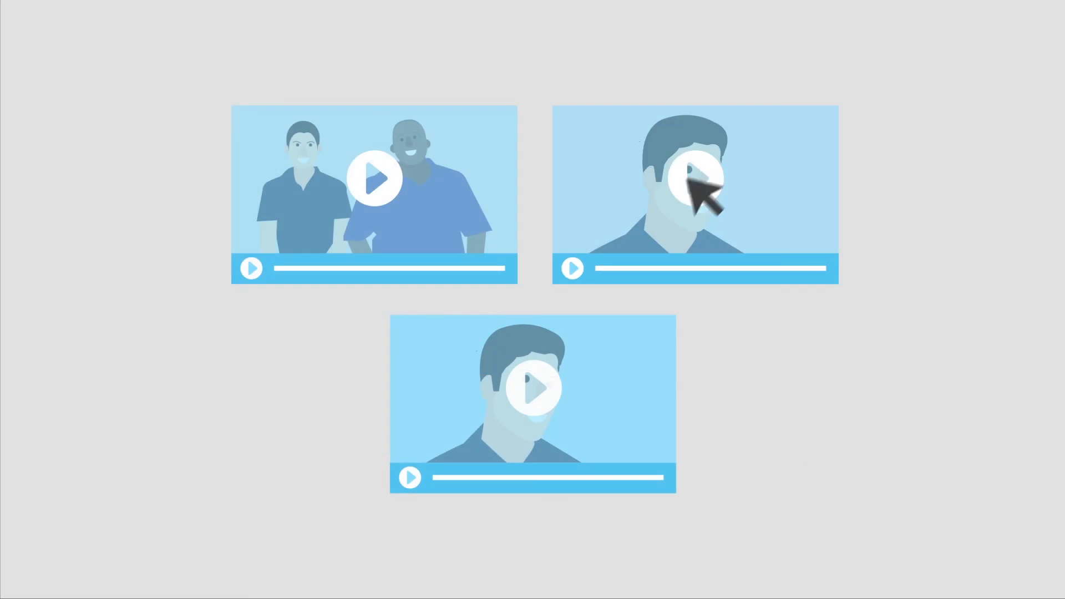
mouse_move(533, 400)
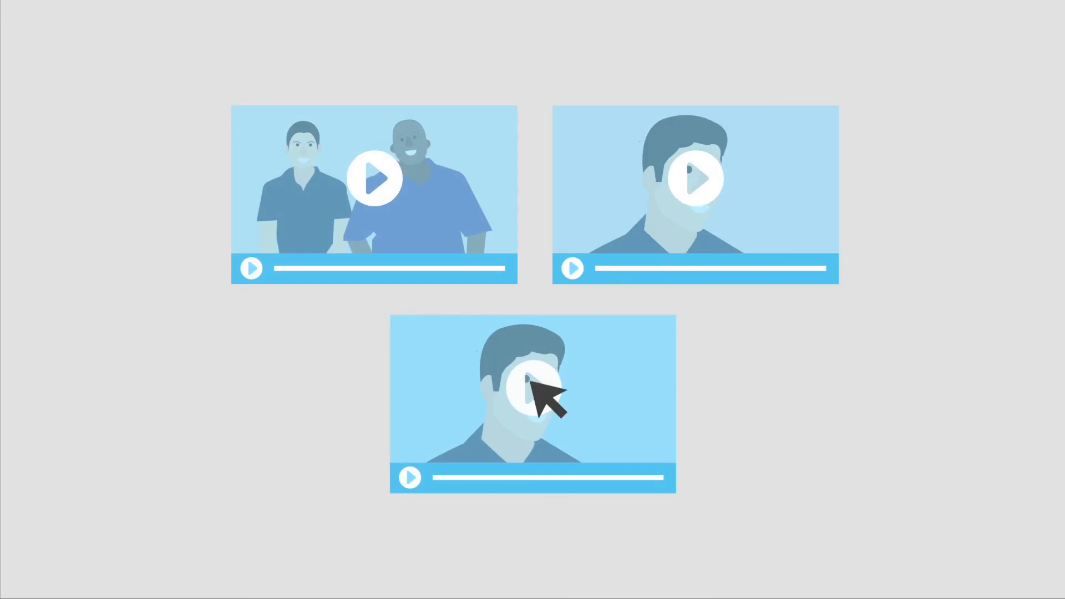
click(528, 392)
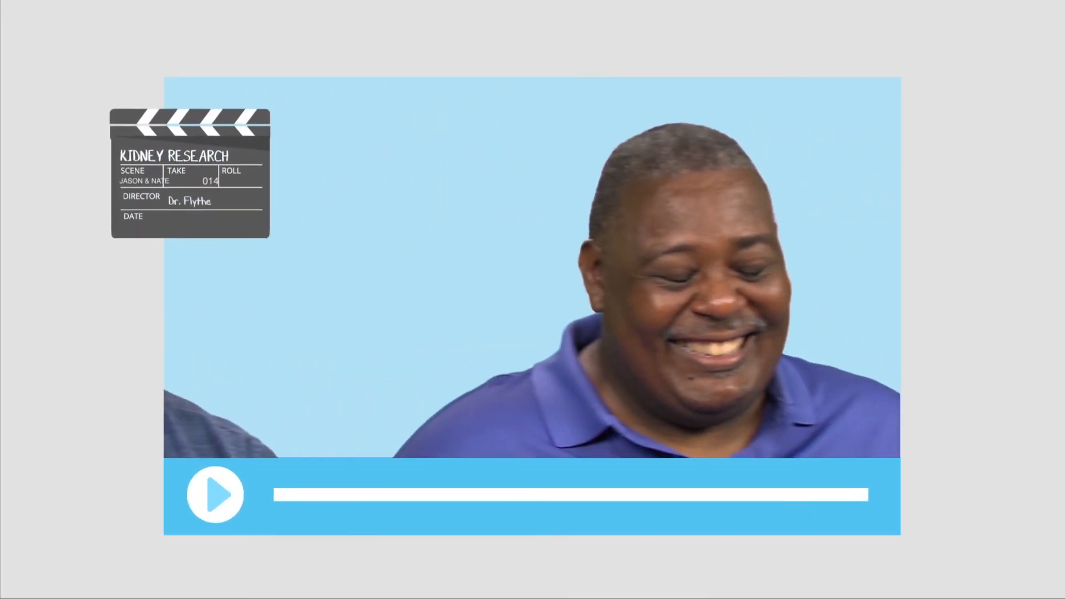